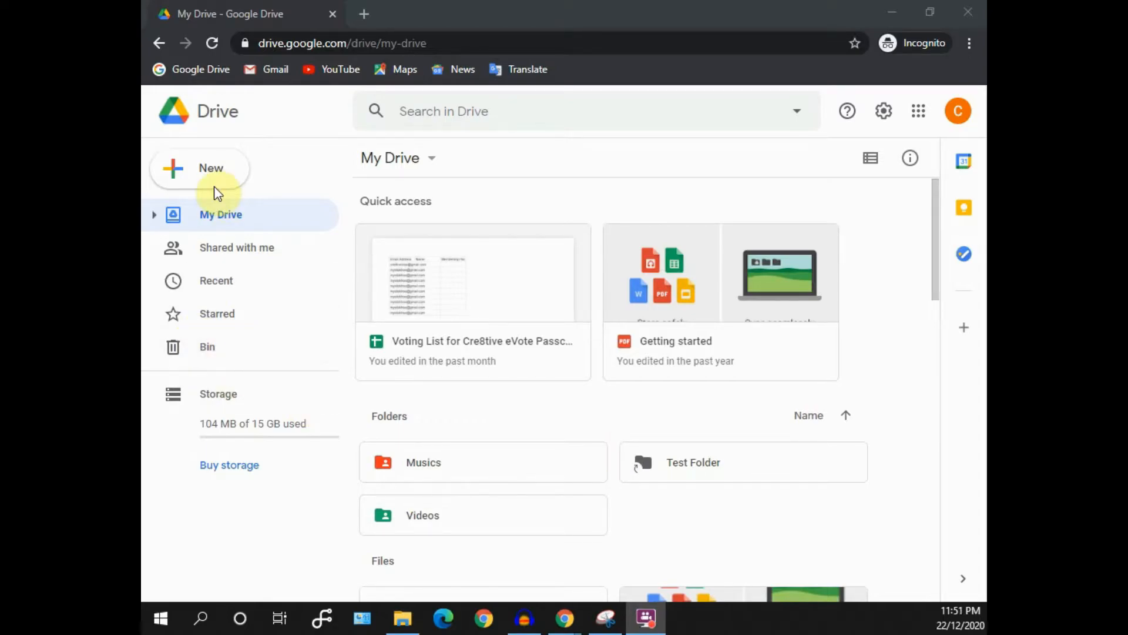
Step: Create a new blank form from Drive and title it 'test quiz'
click(507, 14)
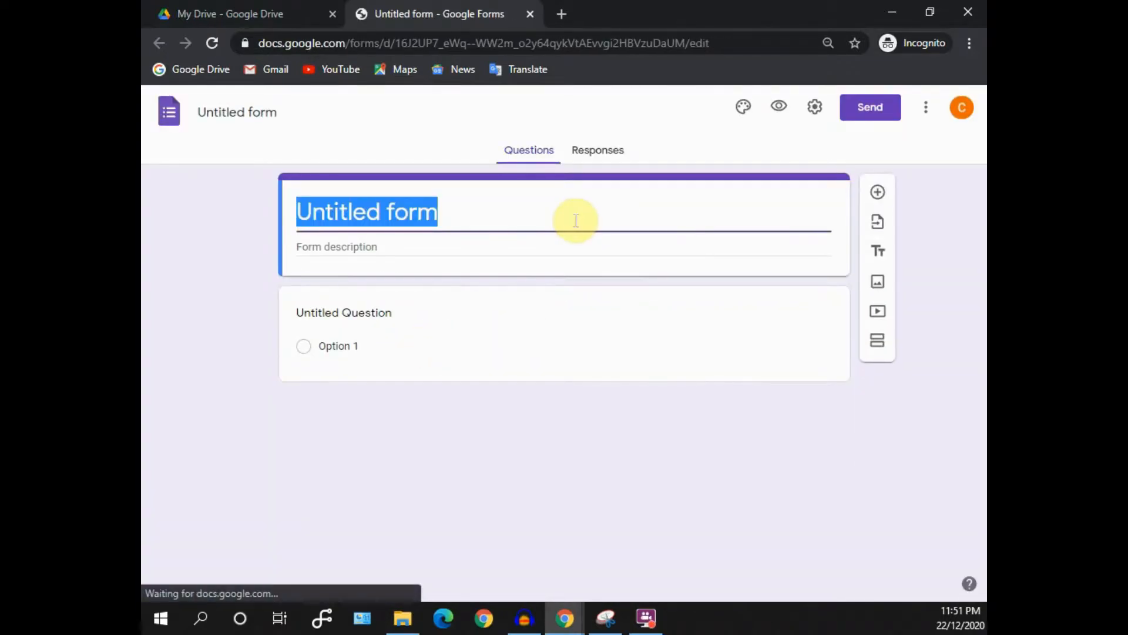
text(test qui)
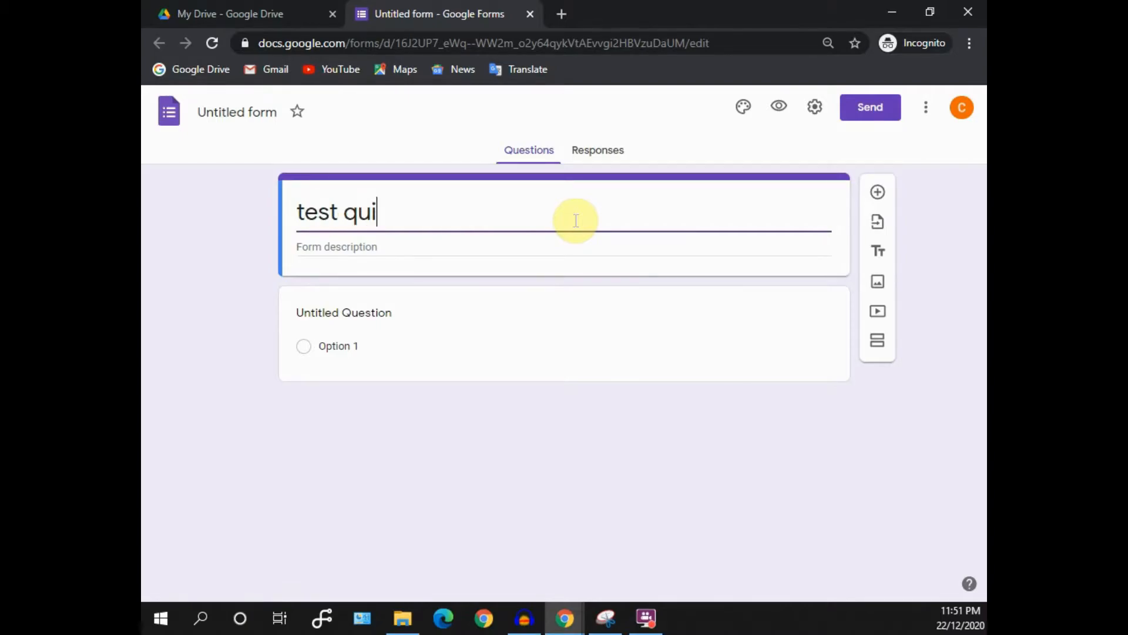
text(z)
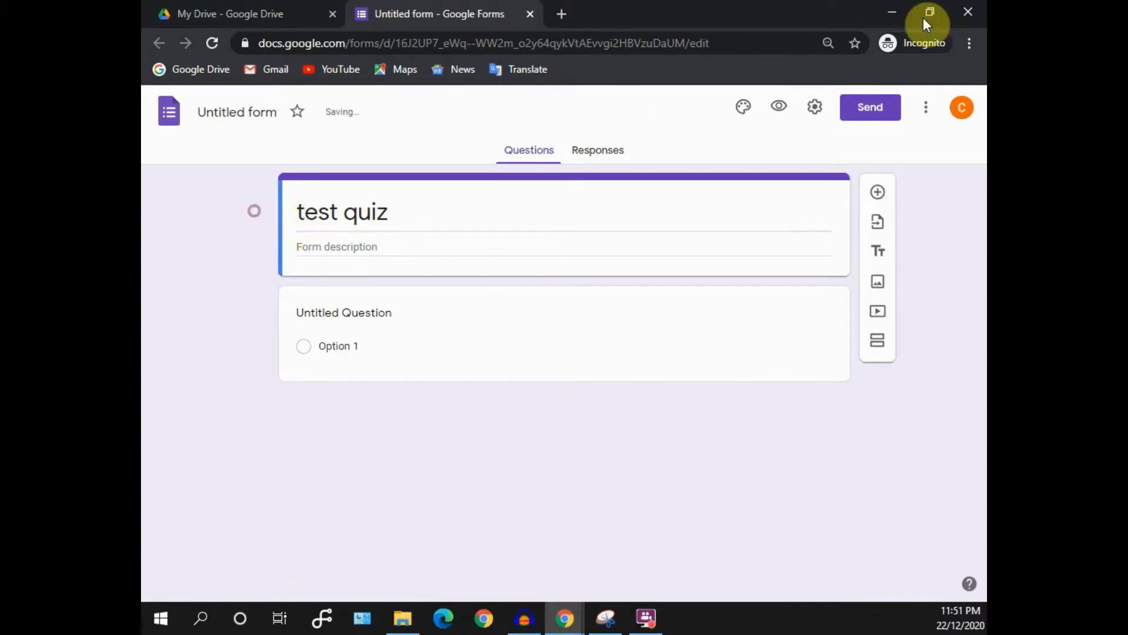
Step: Enable 'Make this a quiz' in the form settings and save
click(814, 106)
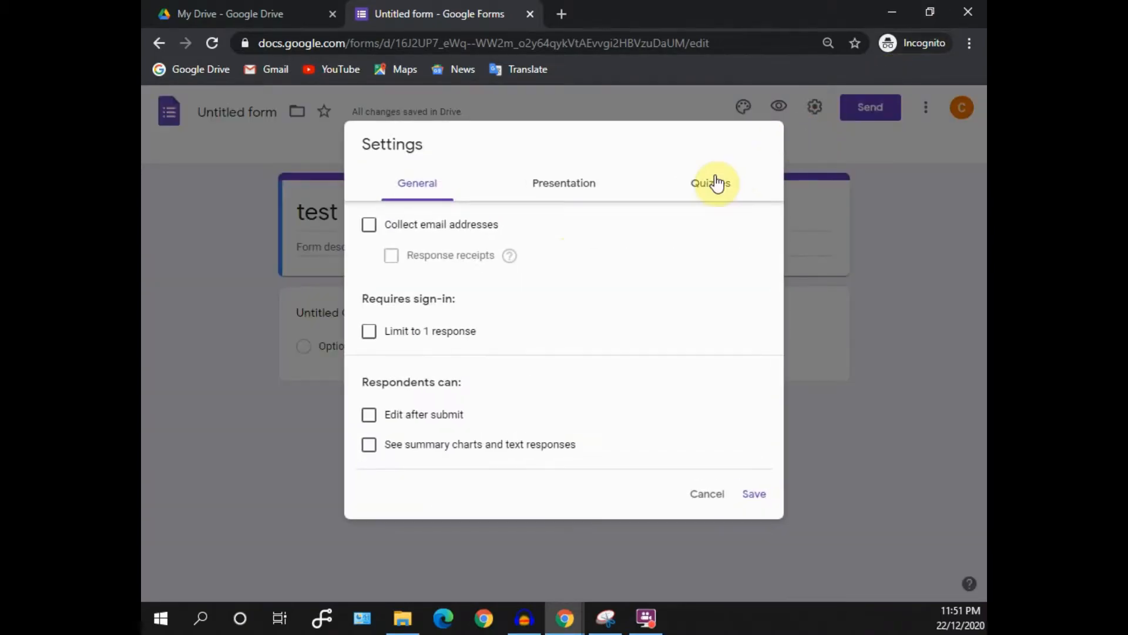
click(710, 183)
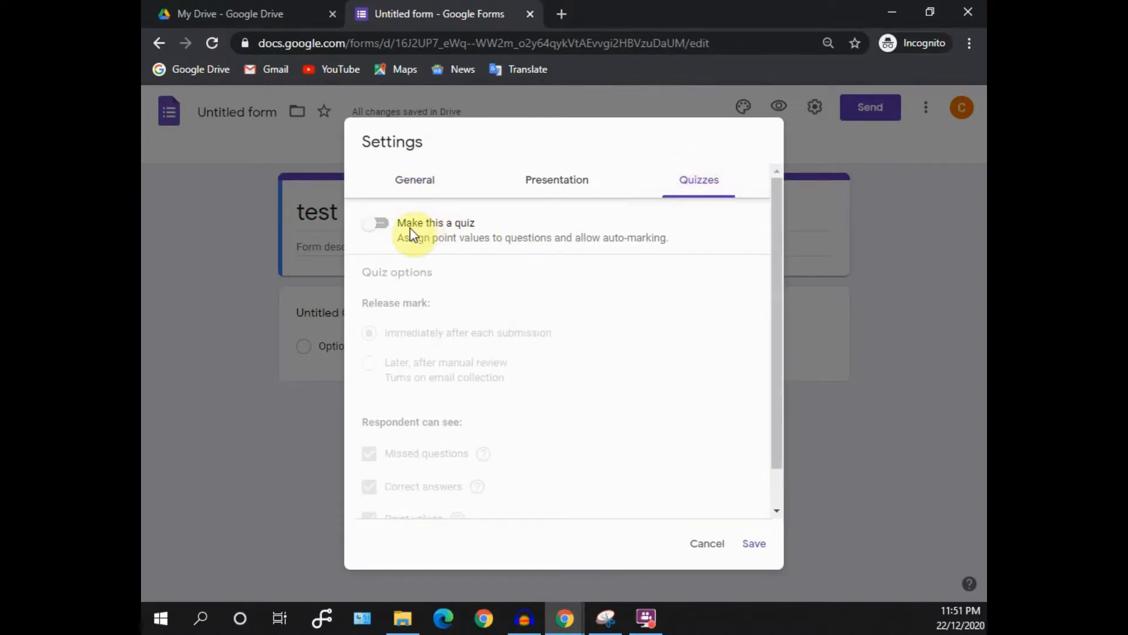
click(375, 222)
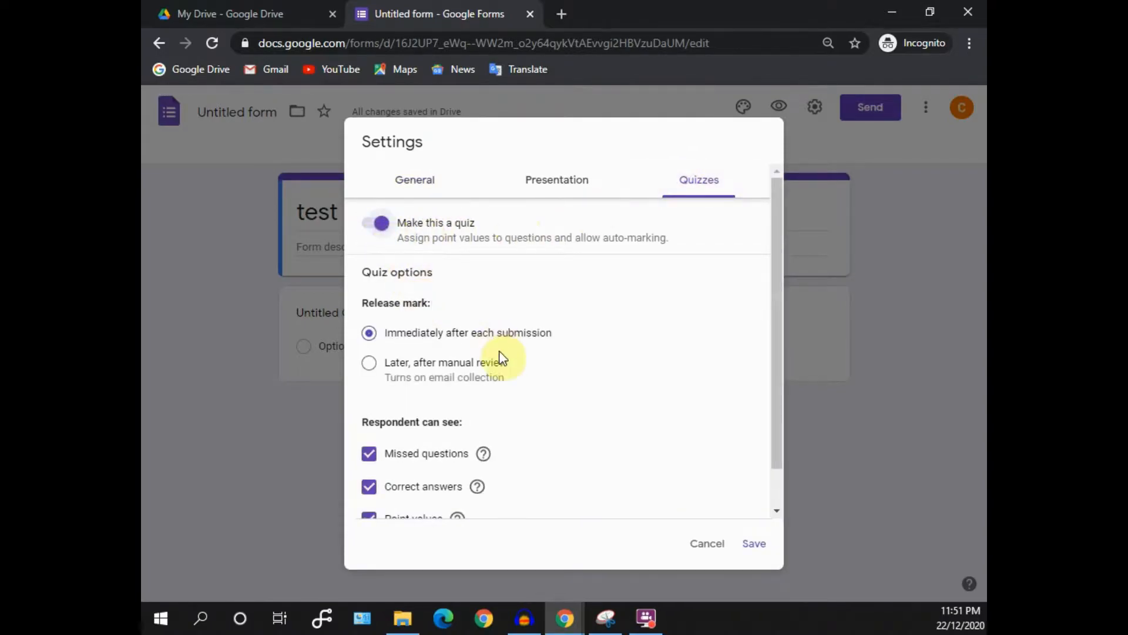
click(753, 543)
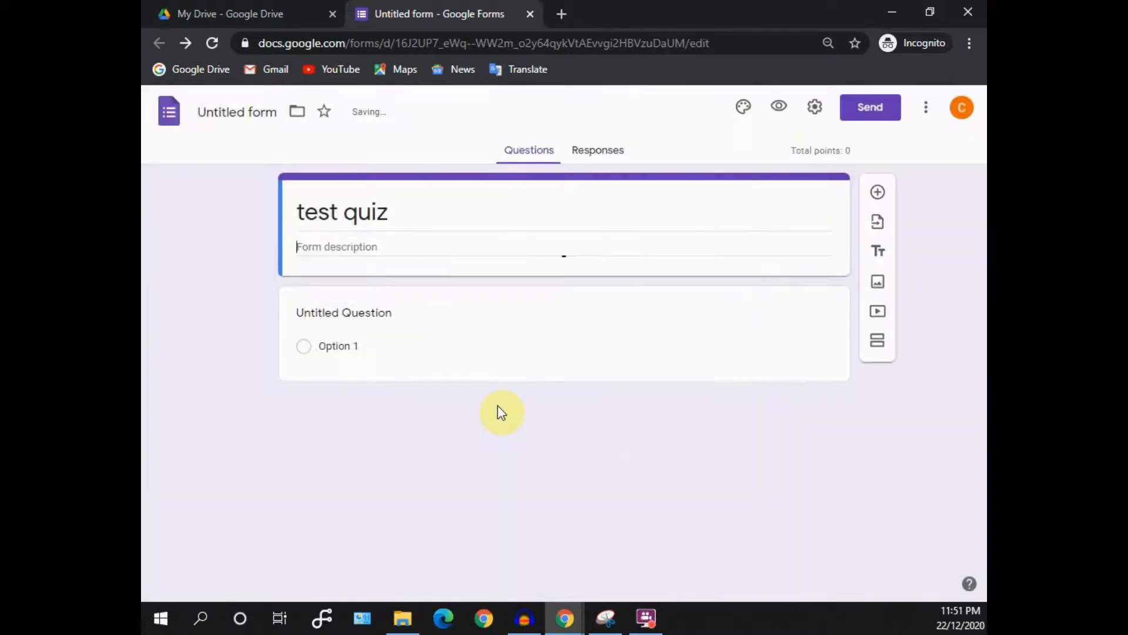
Step: Make the first question a short answer reading 'have | fish | I | a | pet'
click(343, 311)
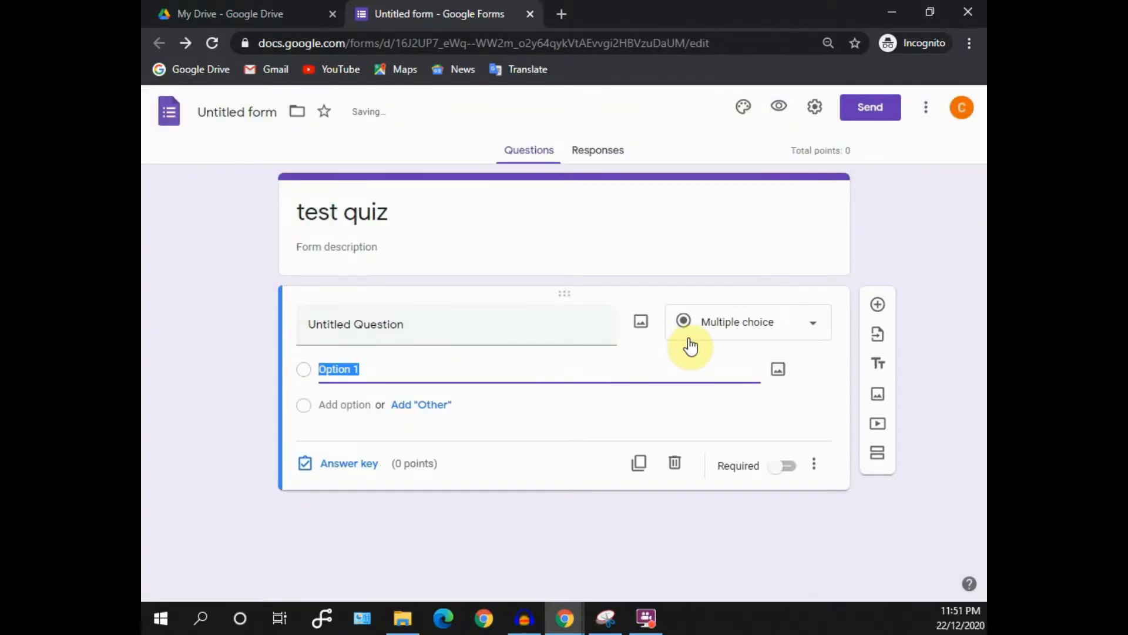
click(746, 322)
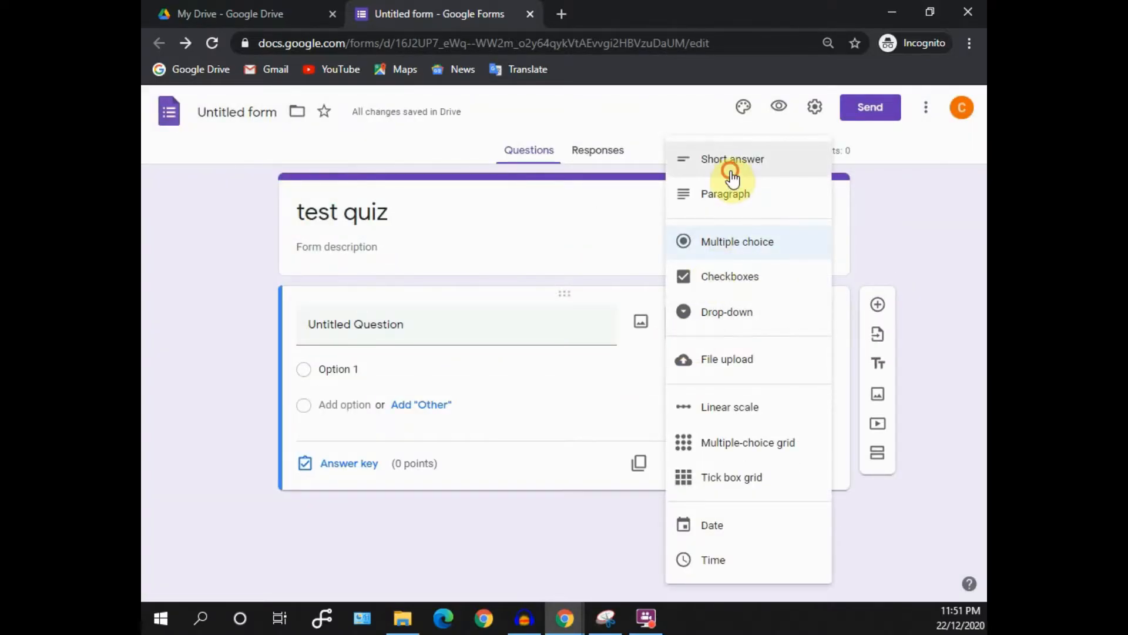
click(732, 159)
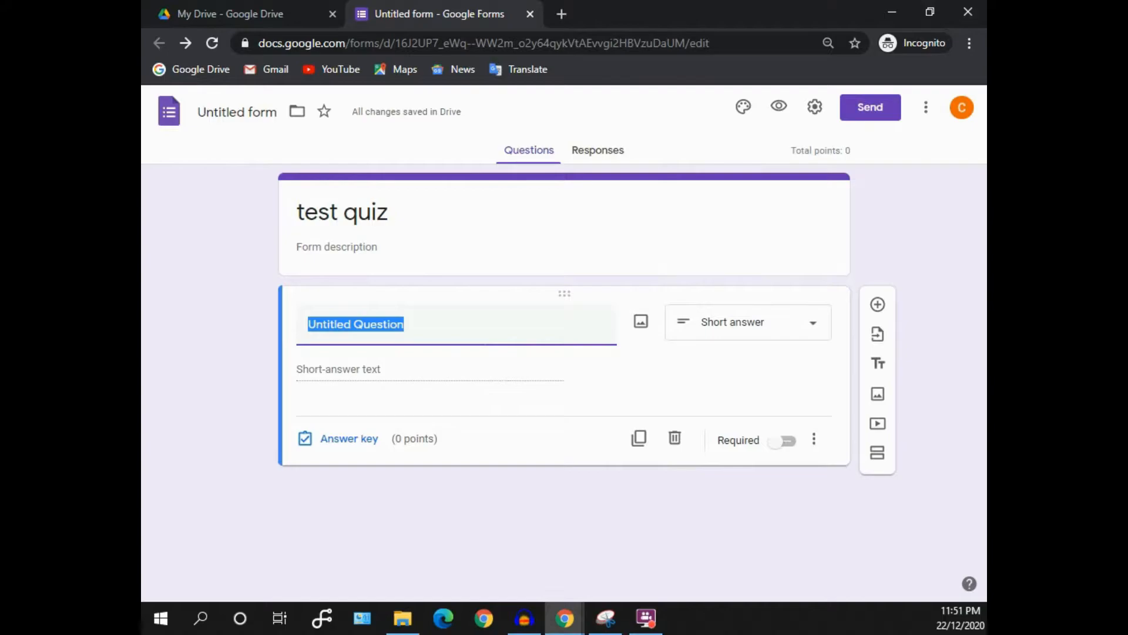
text(have fish)
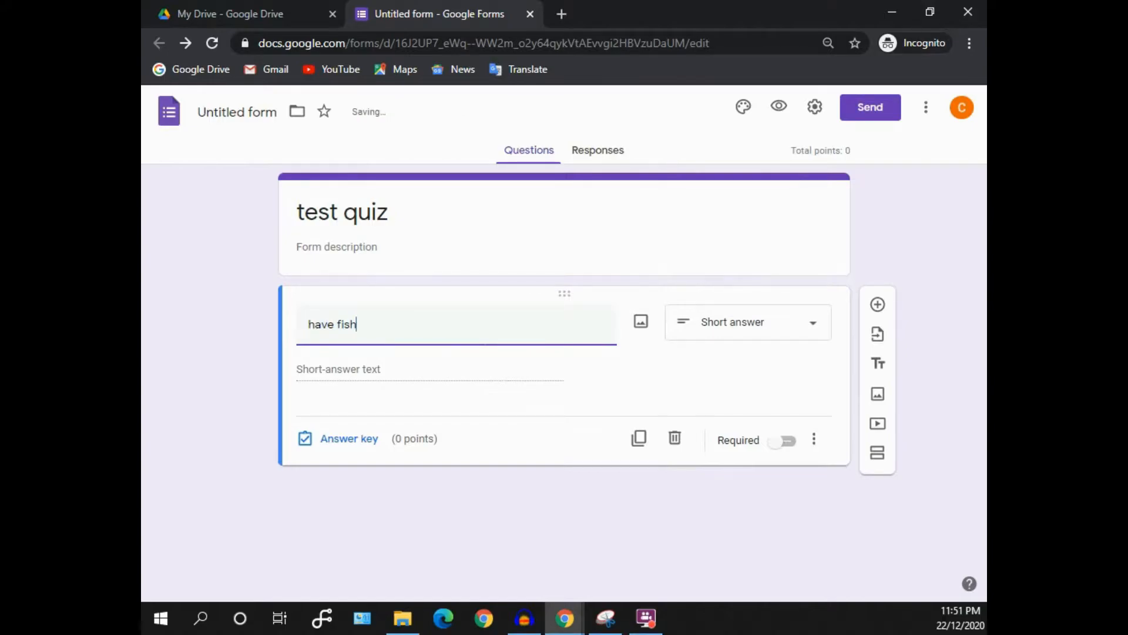
key(Backspace)
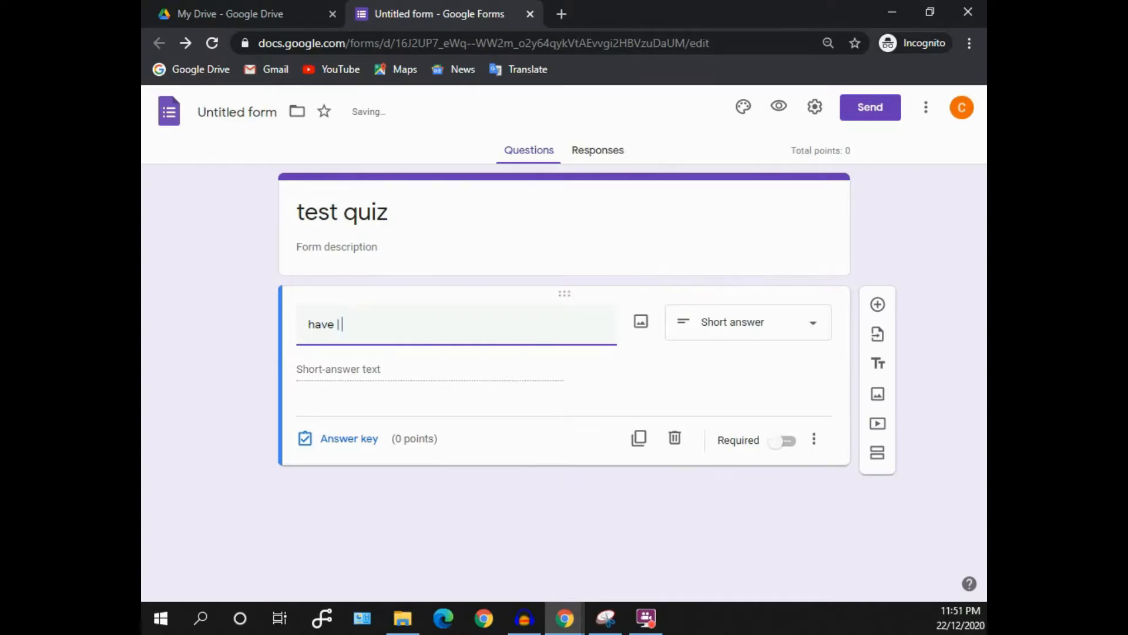
text(fish)
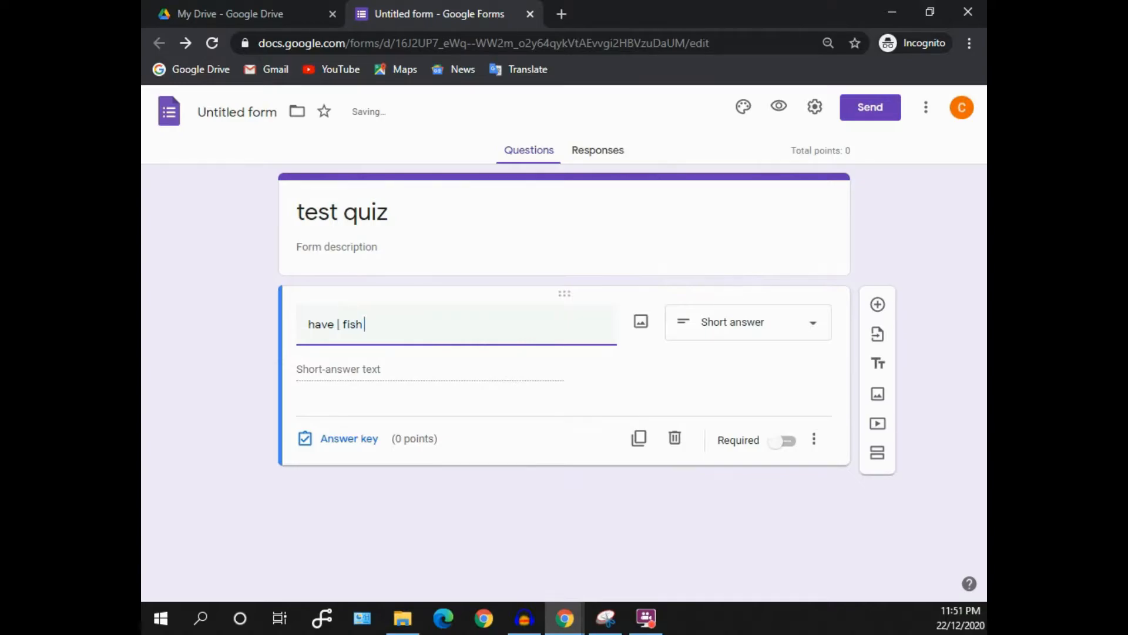
text(| I |)
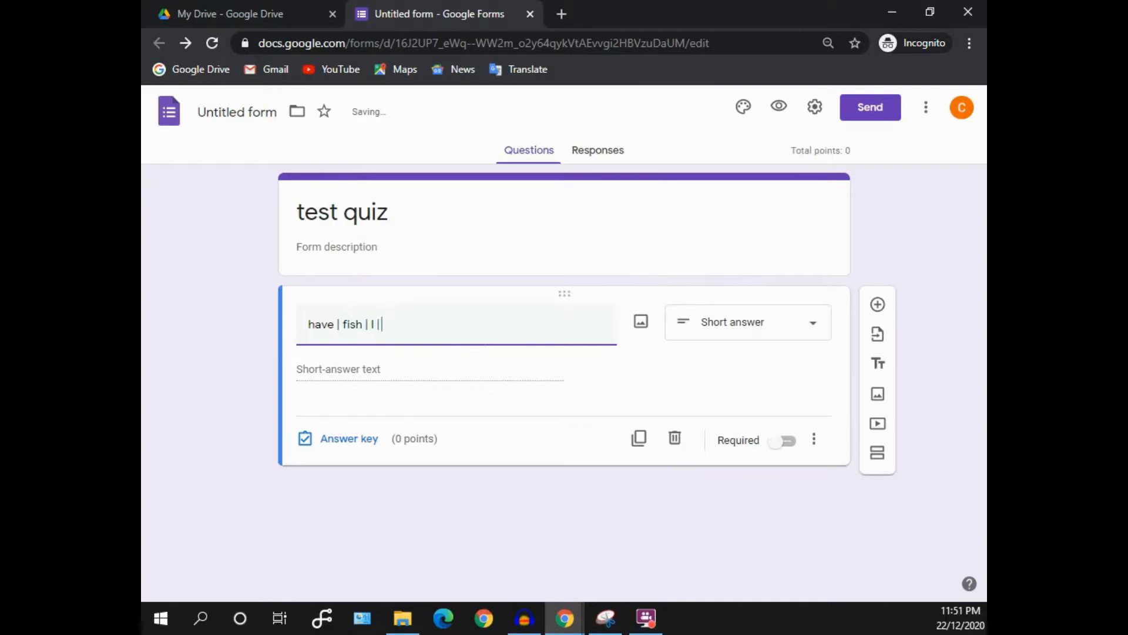
text(a |pet)
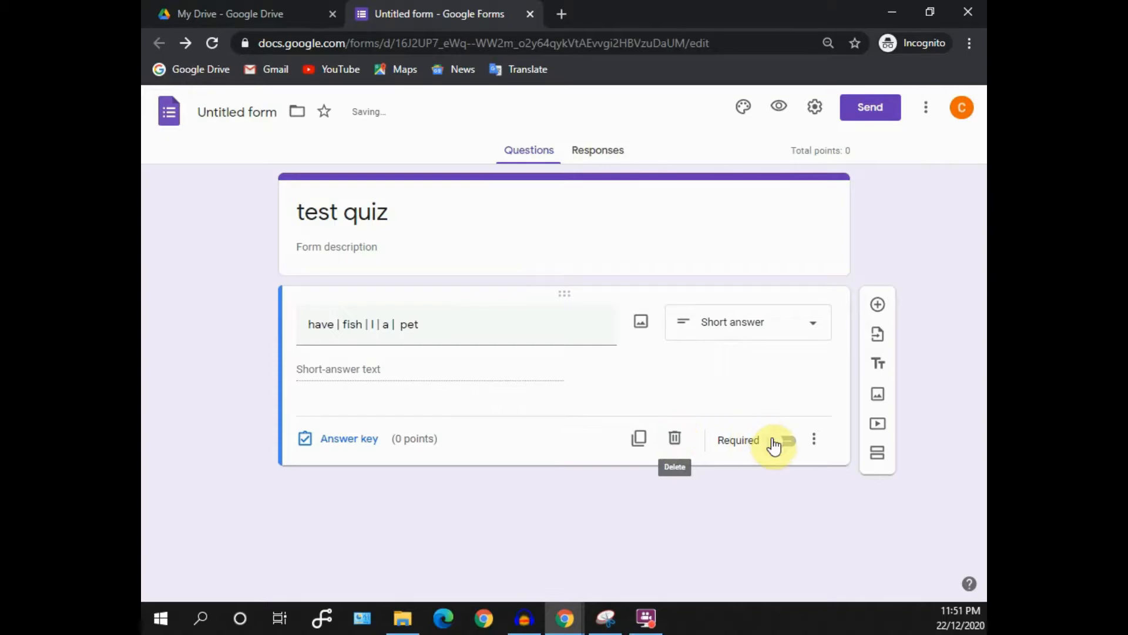
Step: Add 'I have a pet fish.' as the correct answer in the answer key
click(349, 438)
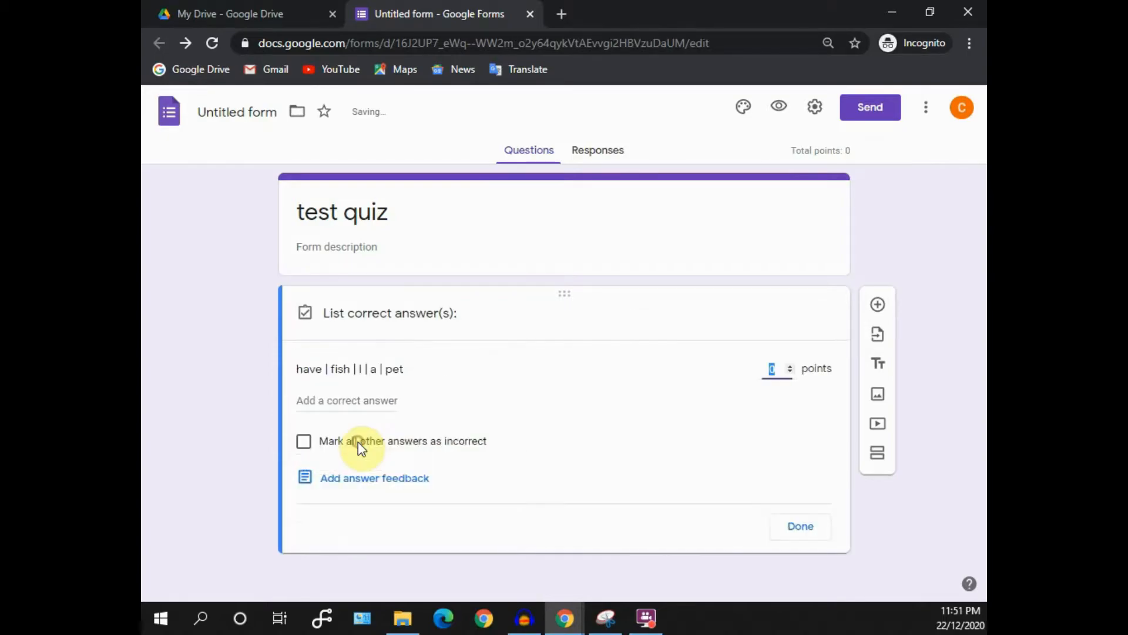
click(346, 401)
text(I have)
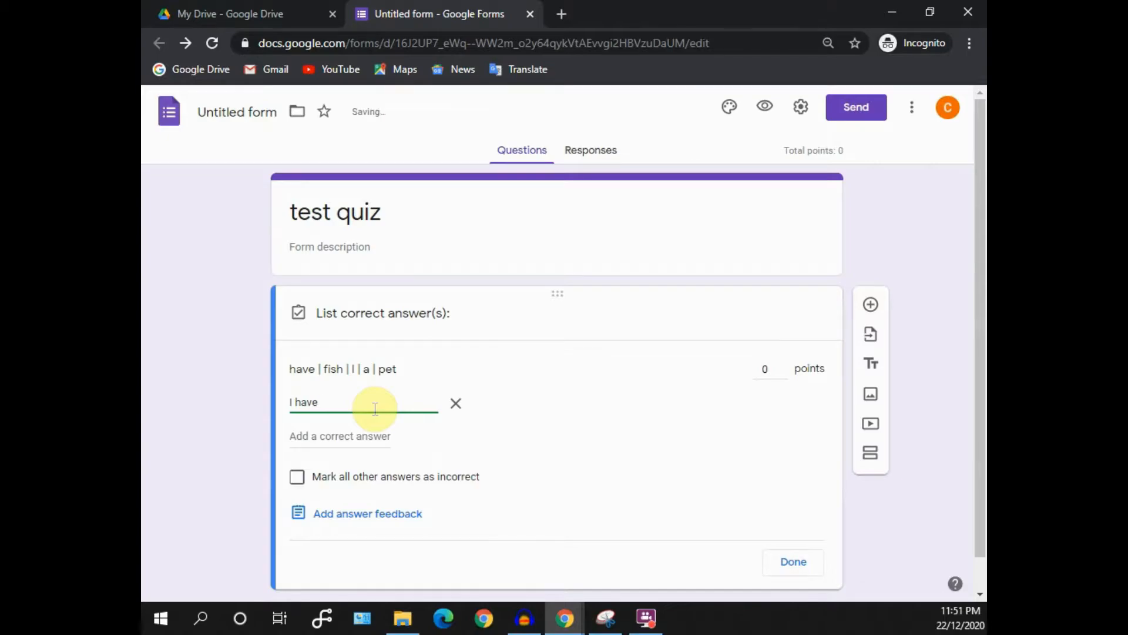
text(a pet fish.)
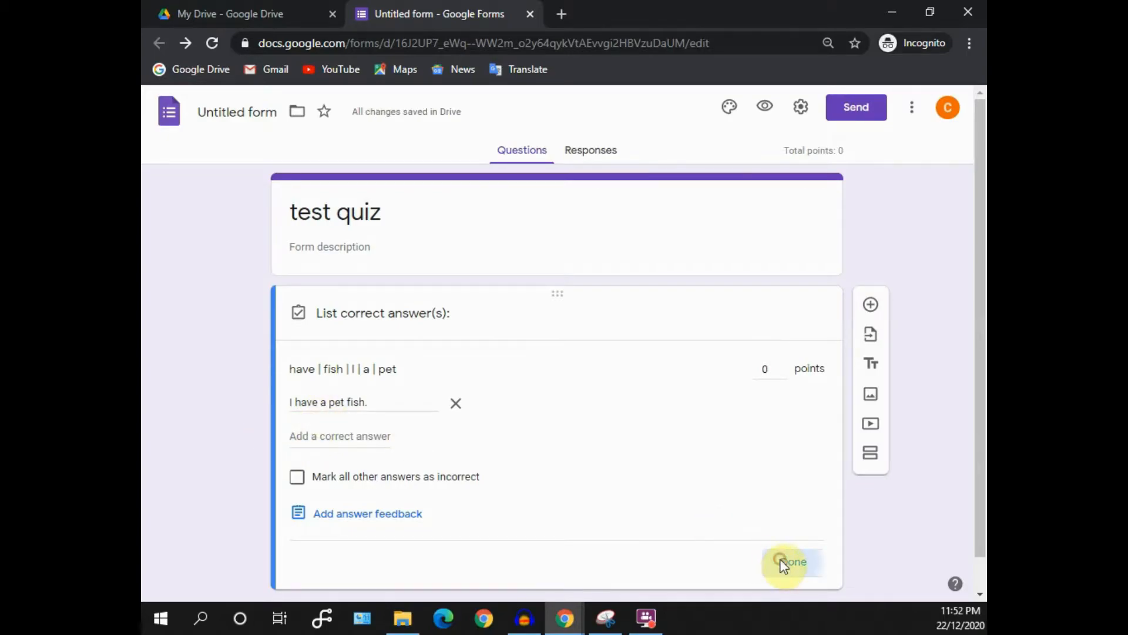
click(792, 561)
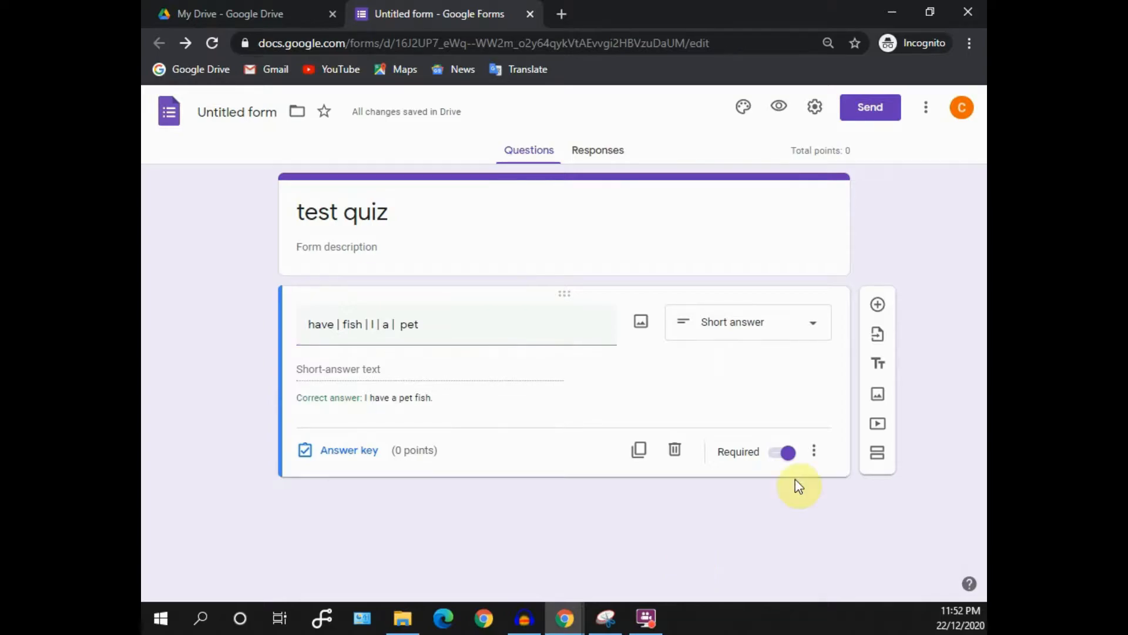
Step: Make the question required and add Regular expression / Matches response validation
click(813, 451)
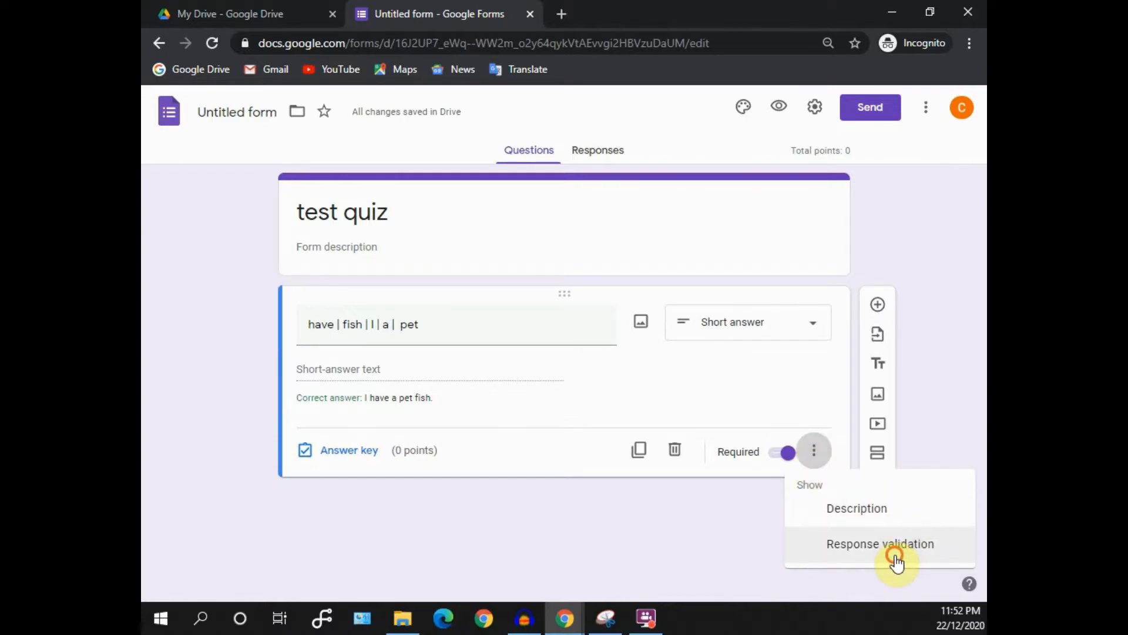
click(879, 543)
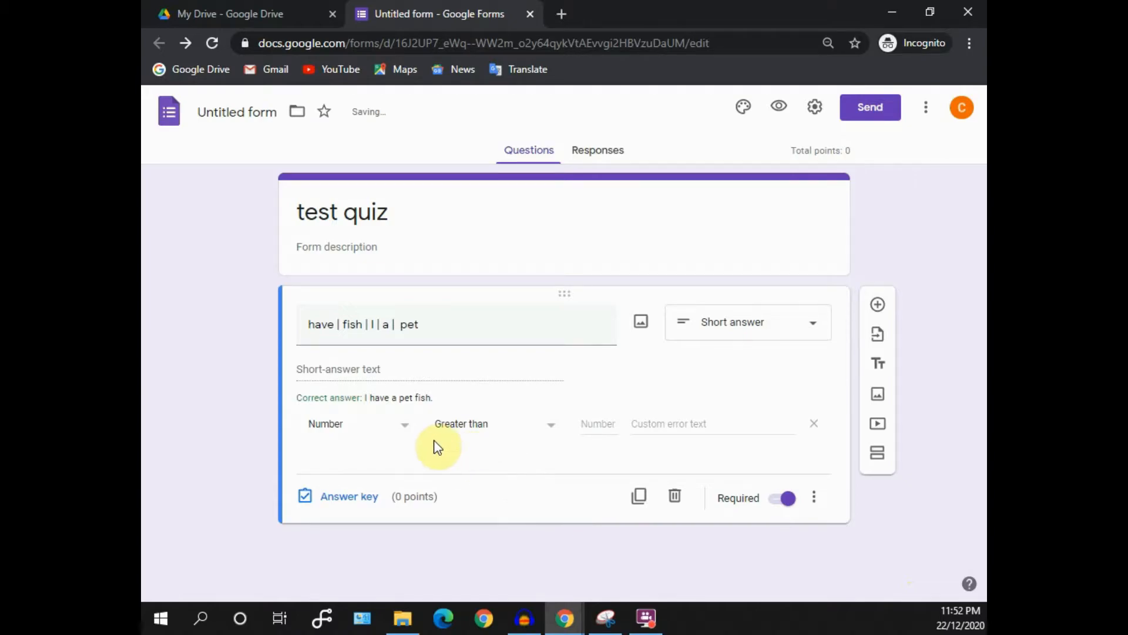
click(353, 423)
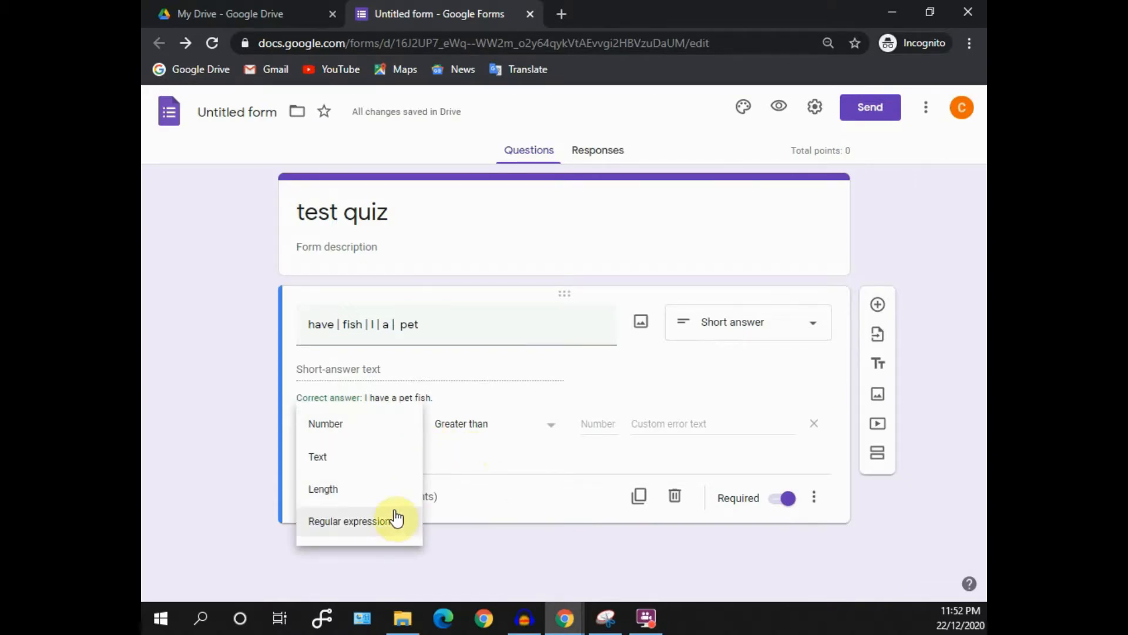
click(350, 521)
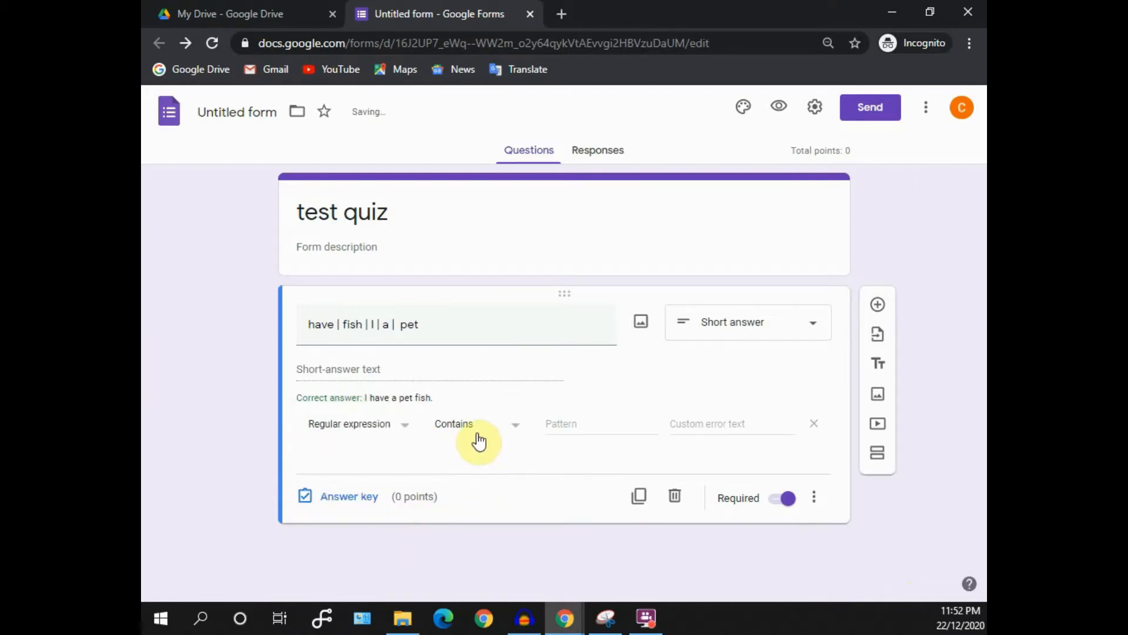
click(476, 423)
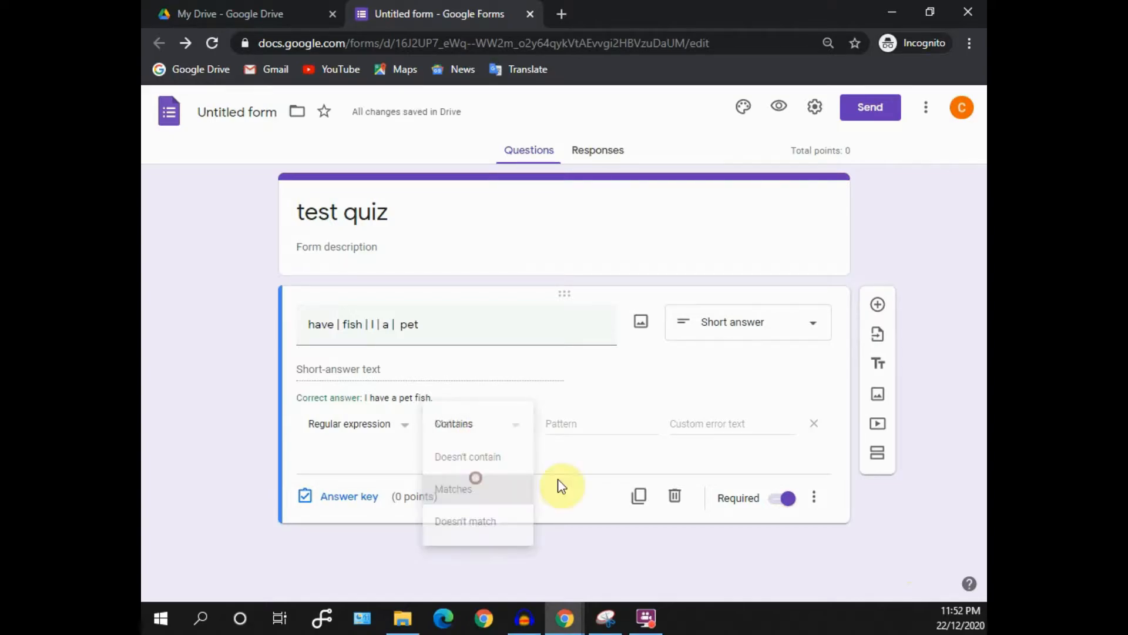
click(452, 488)
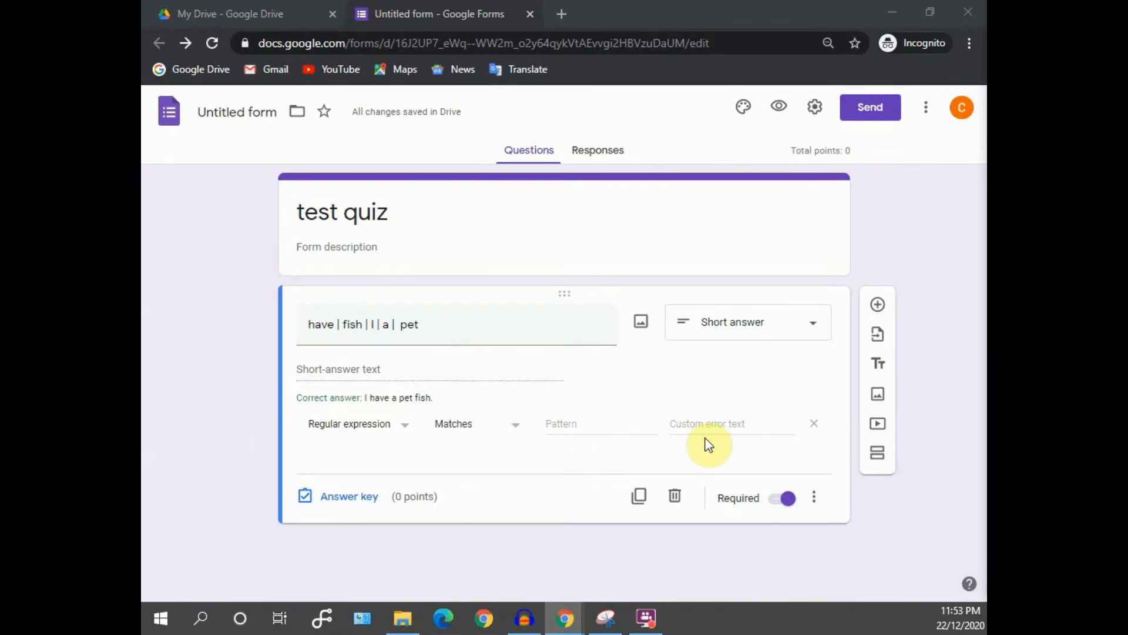
mouse_move(565, 444)
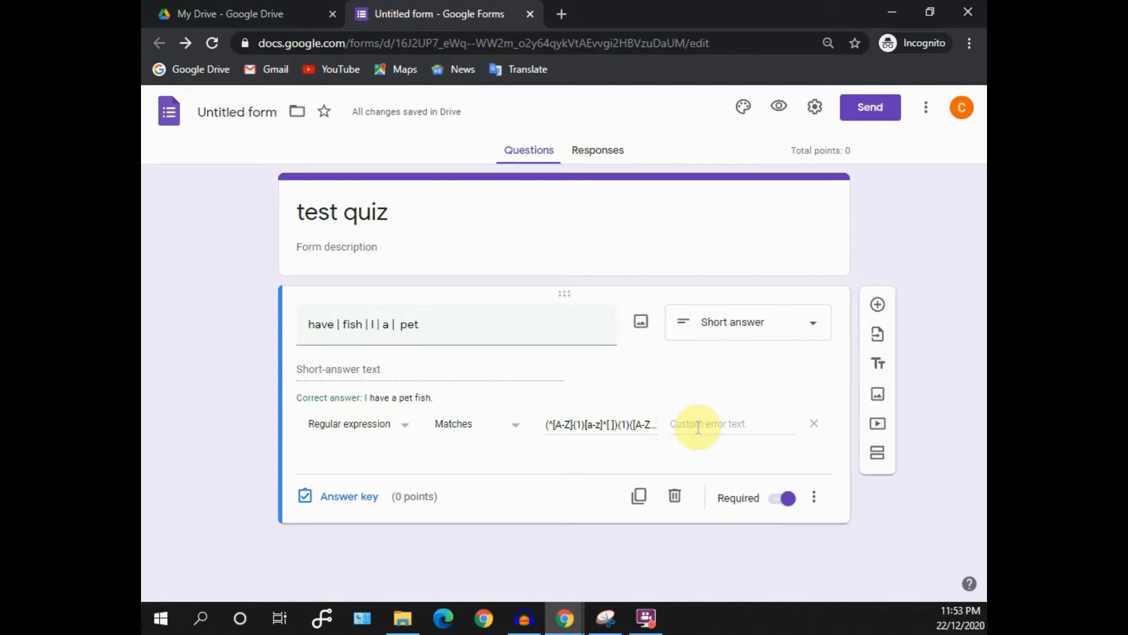
Step: Set the custom error text 'Please put a full stop and remove any additional spacing' and preview the form
click(732, 423)
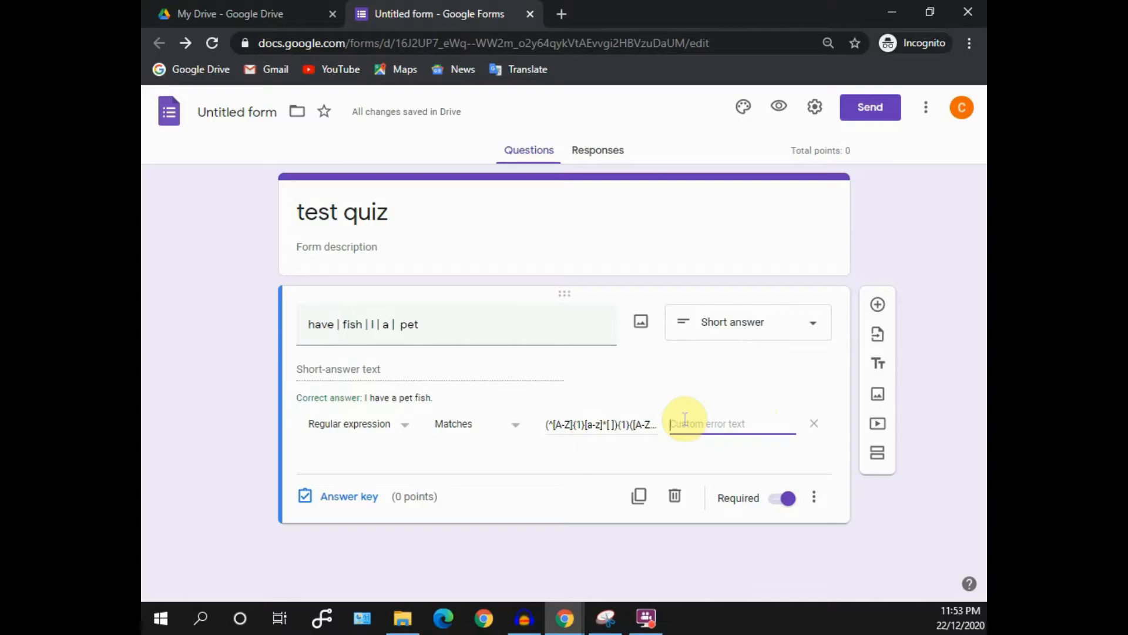
text(Please put)
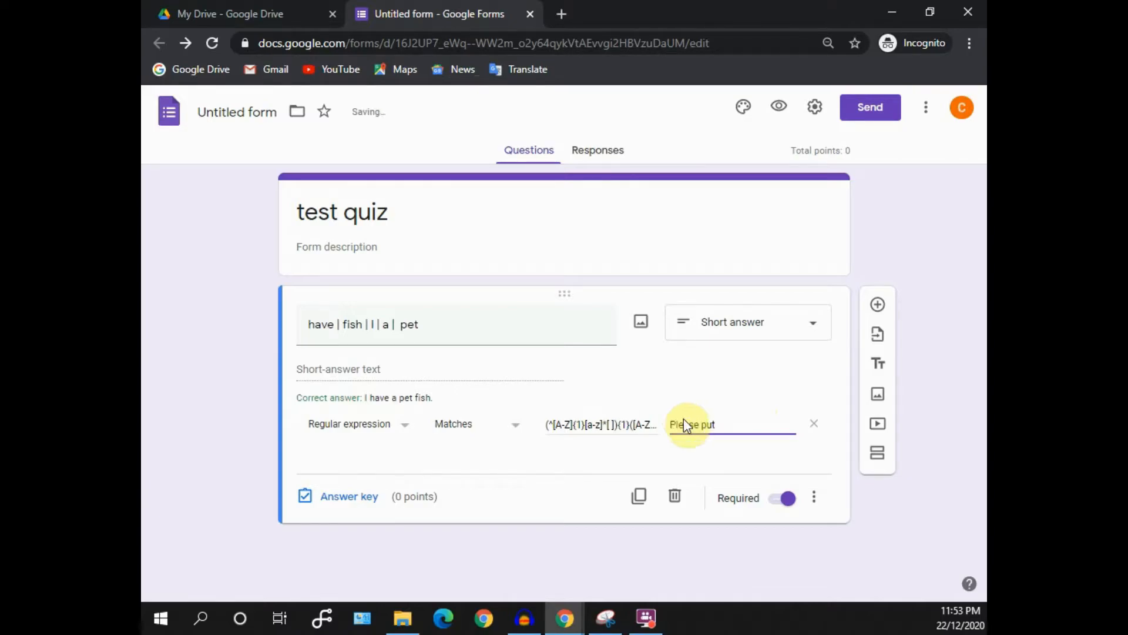
text(a full st)
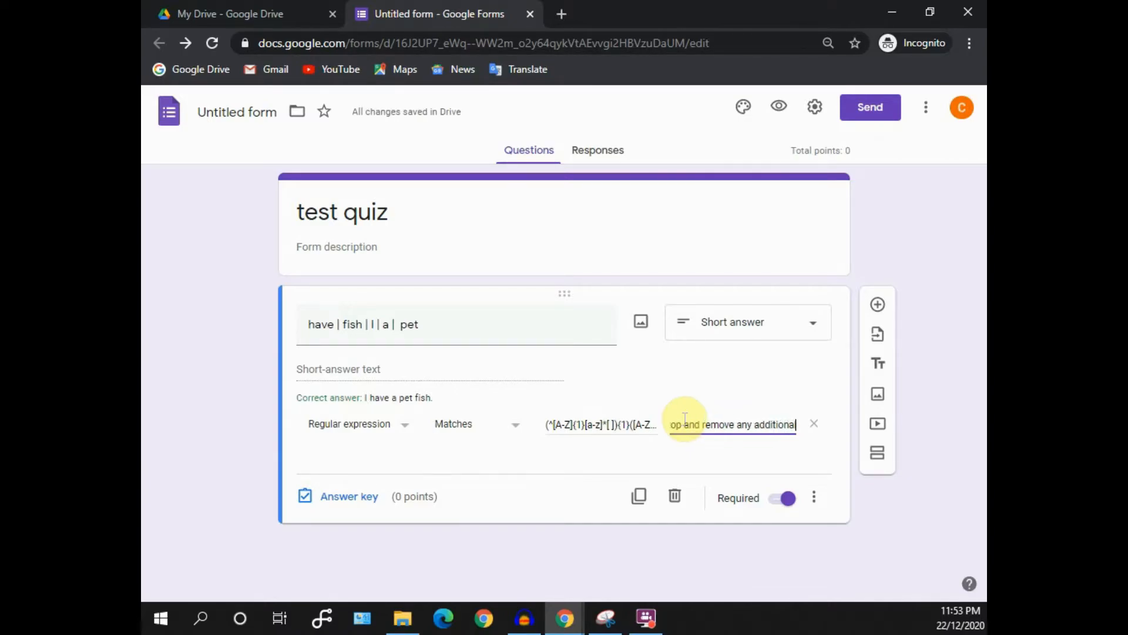
text(spacing)
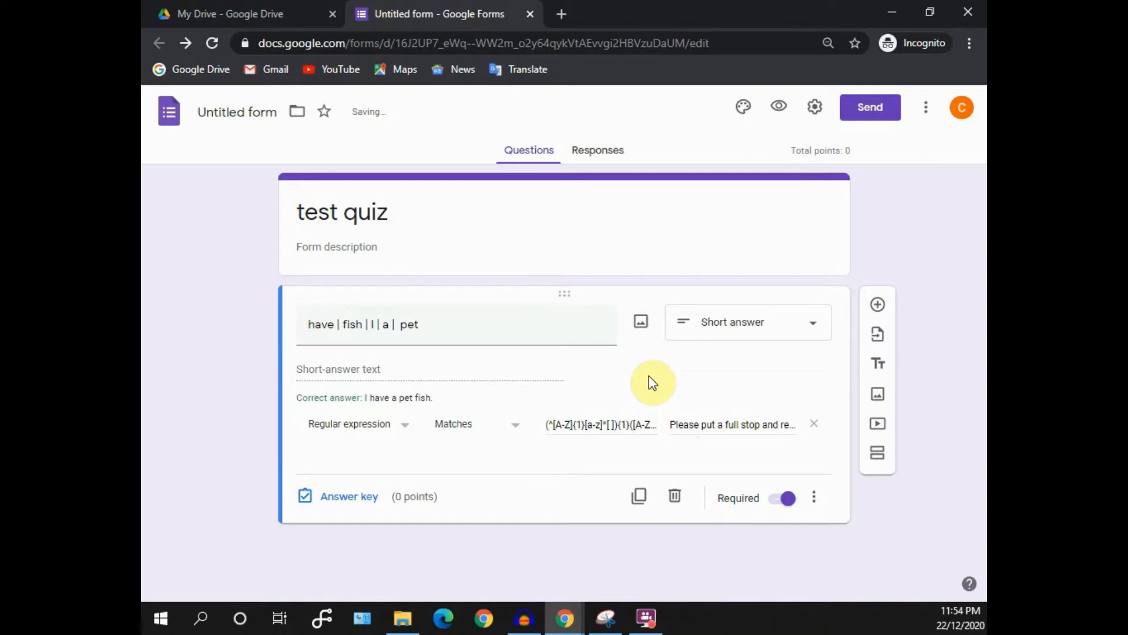
click(778, 106)
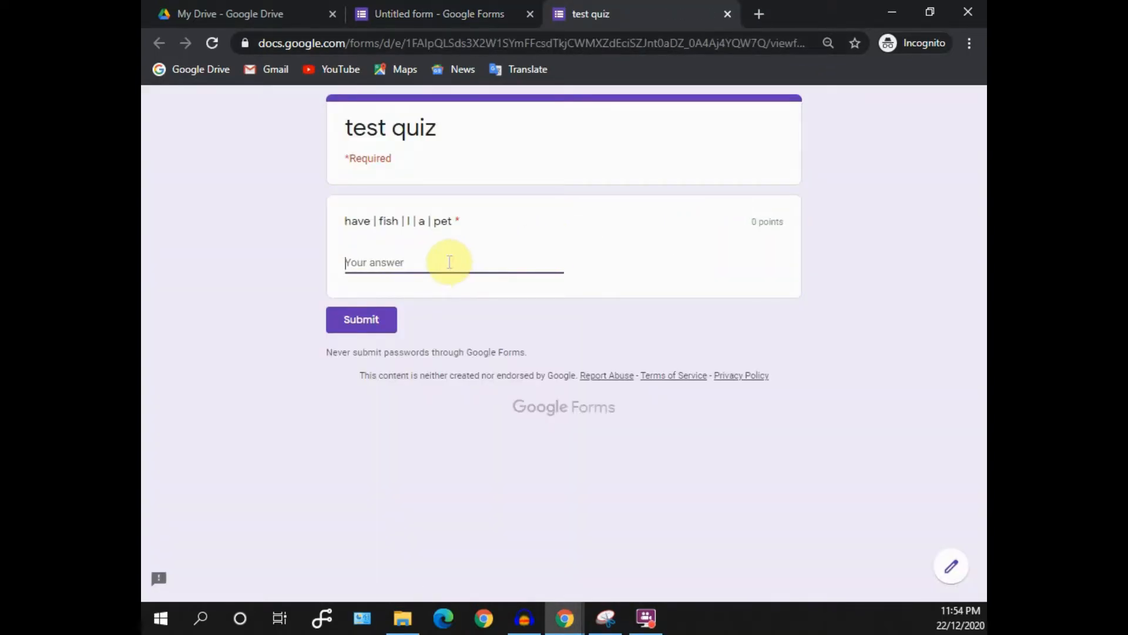
Step: Answer the preview question with 'I have a pet fish. ' including a trailing space
text(I have a p)
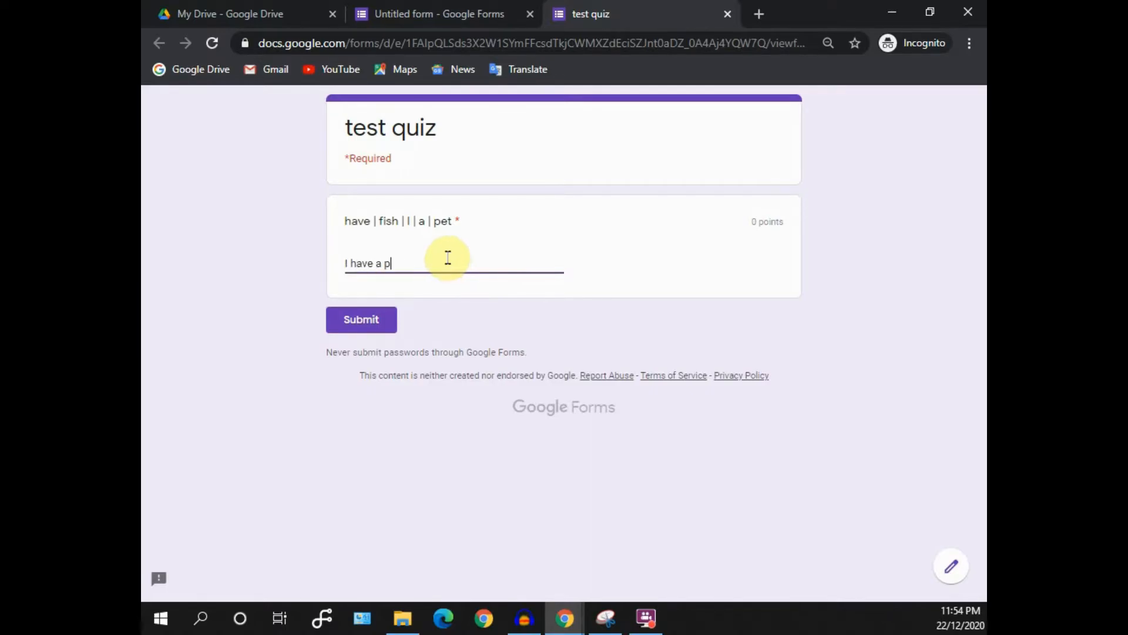
text(et fish)
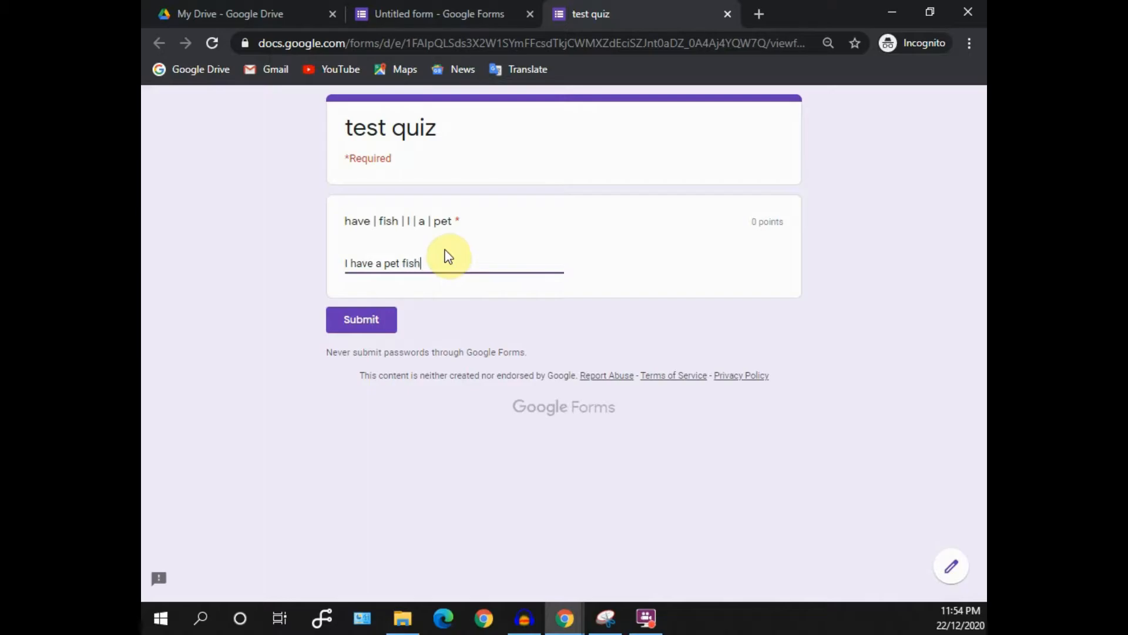
click(360, 318)
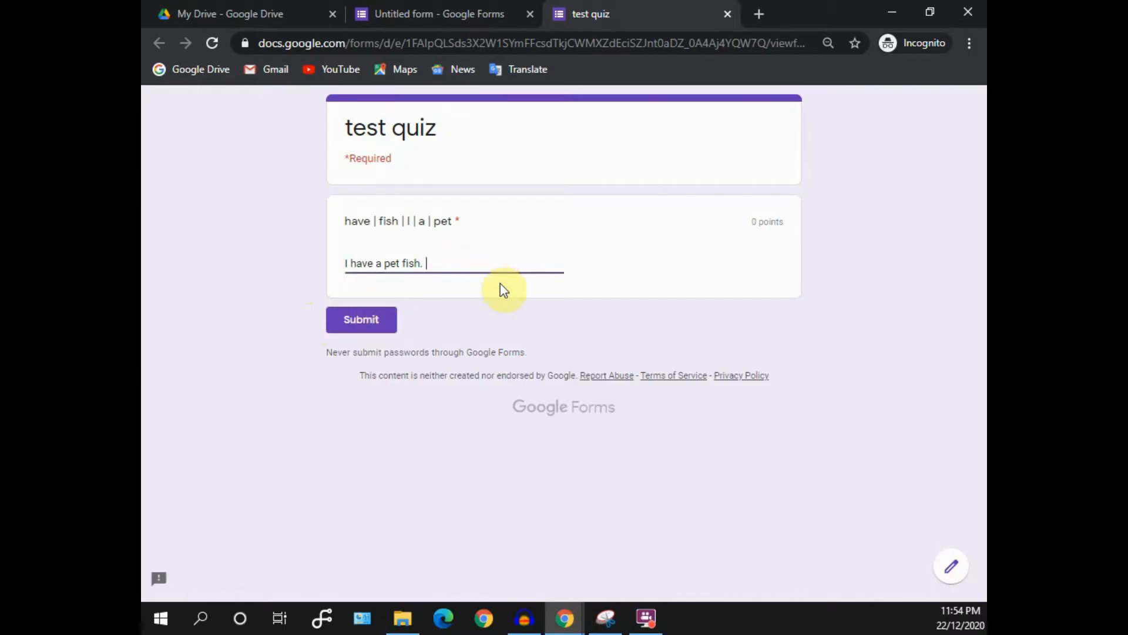
Step: Remove the extra spaces so the preview answer reads 'I have a pet fish.'
click(362, 318)
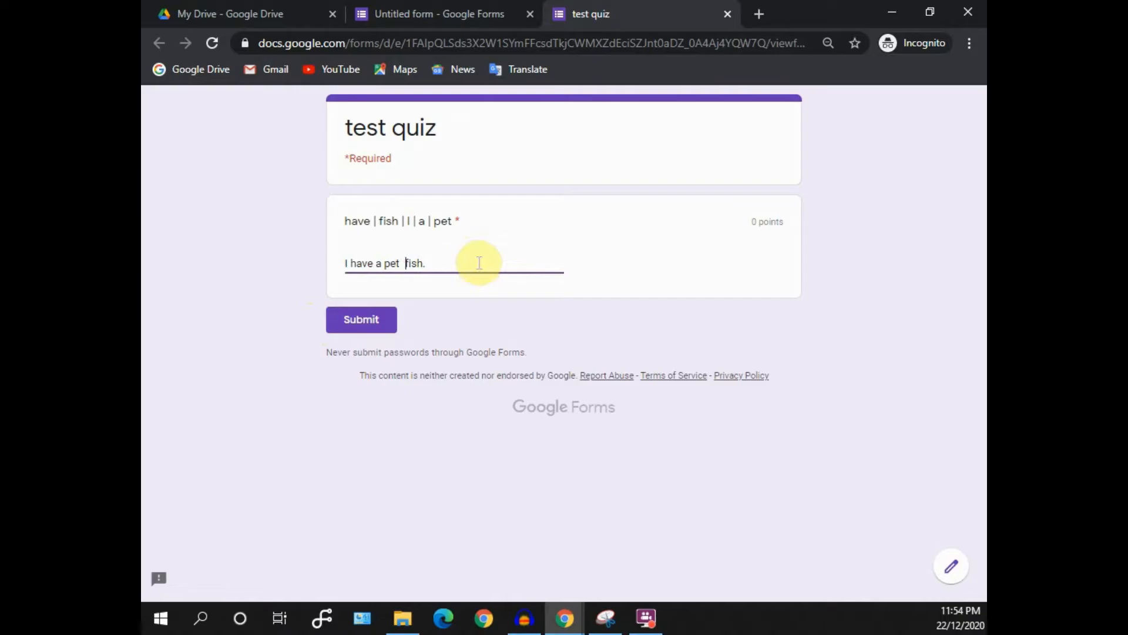
click(360, 319)
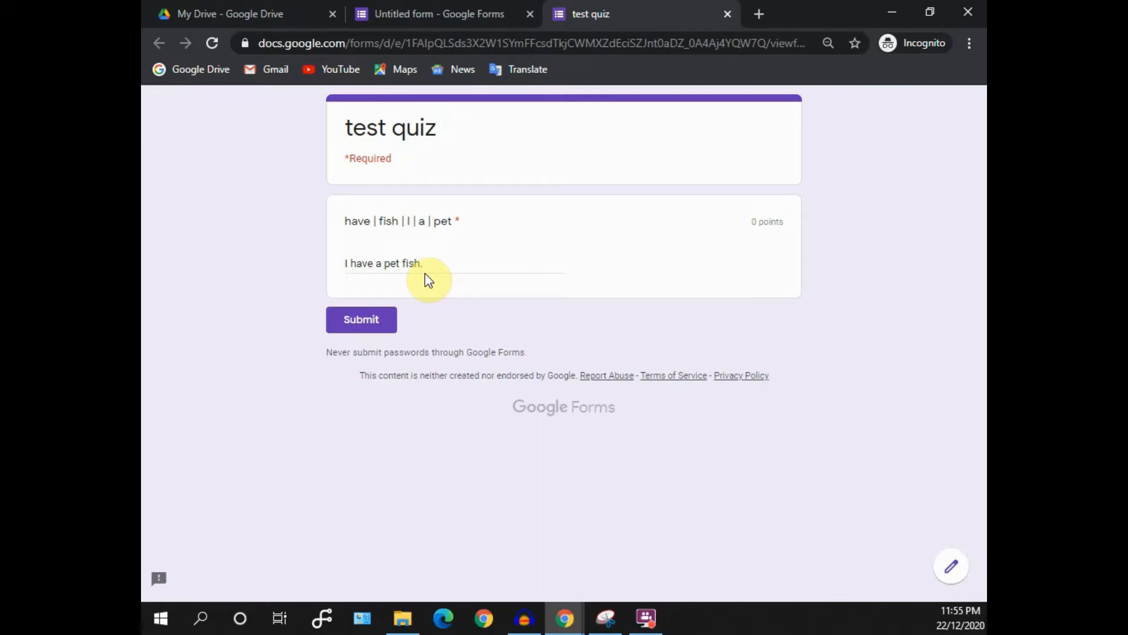
mouse_move(423, 272)
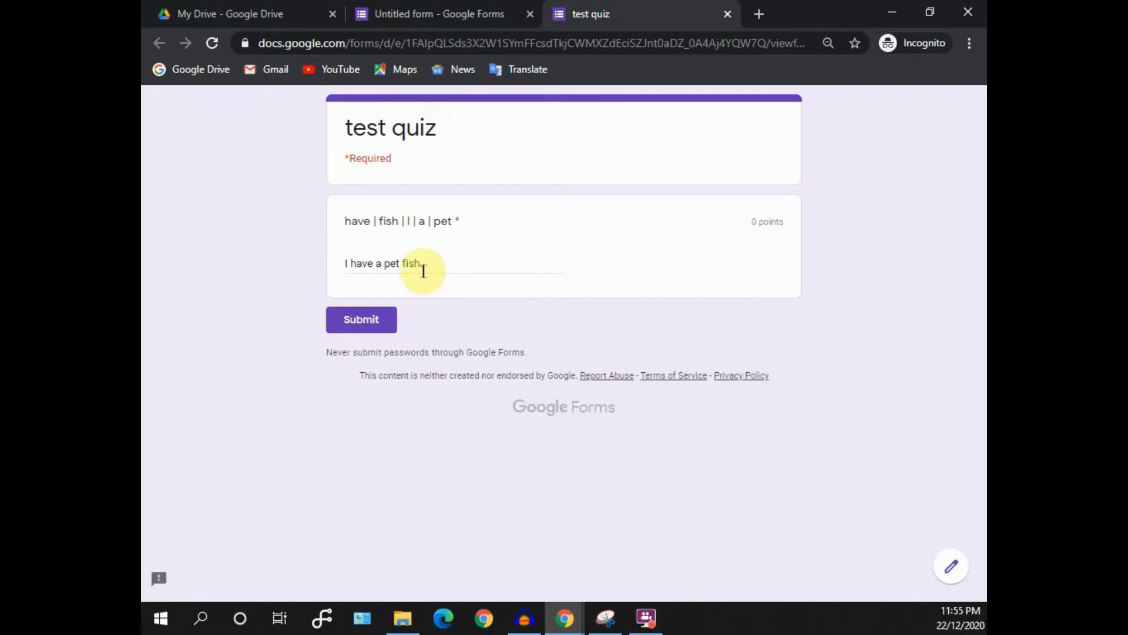
Step: Change the answer's leading capital I to lowercase and re-check validation
click(453, 270)
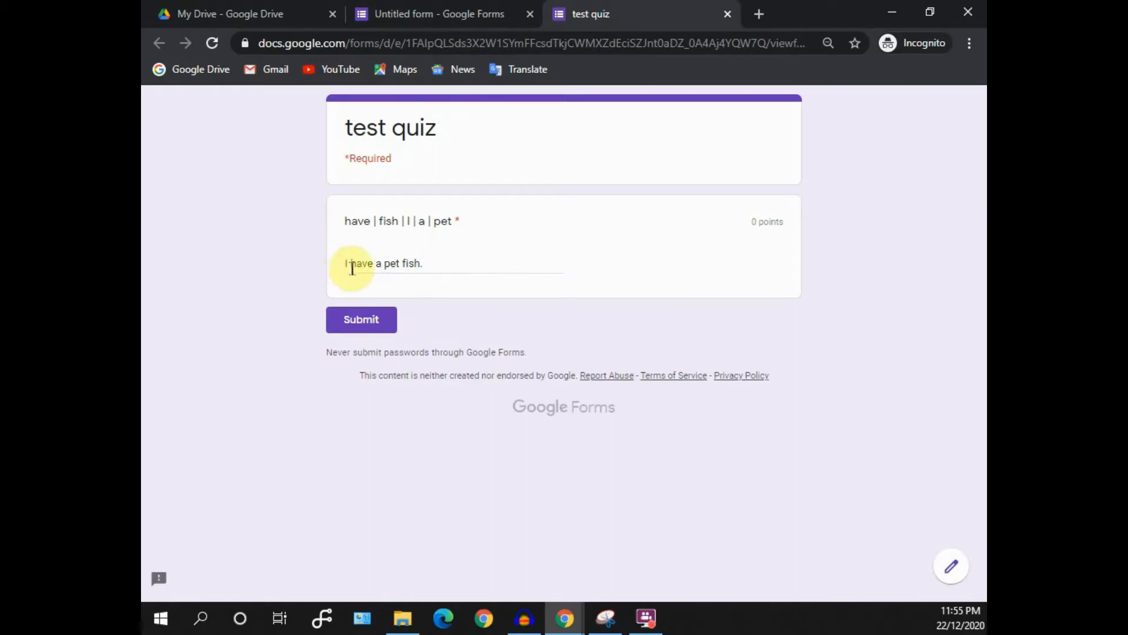
click(381, 270)
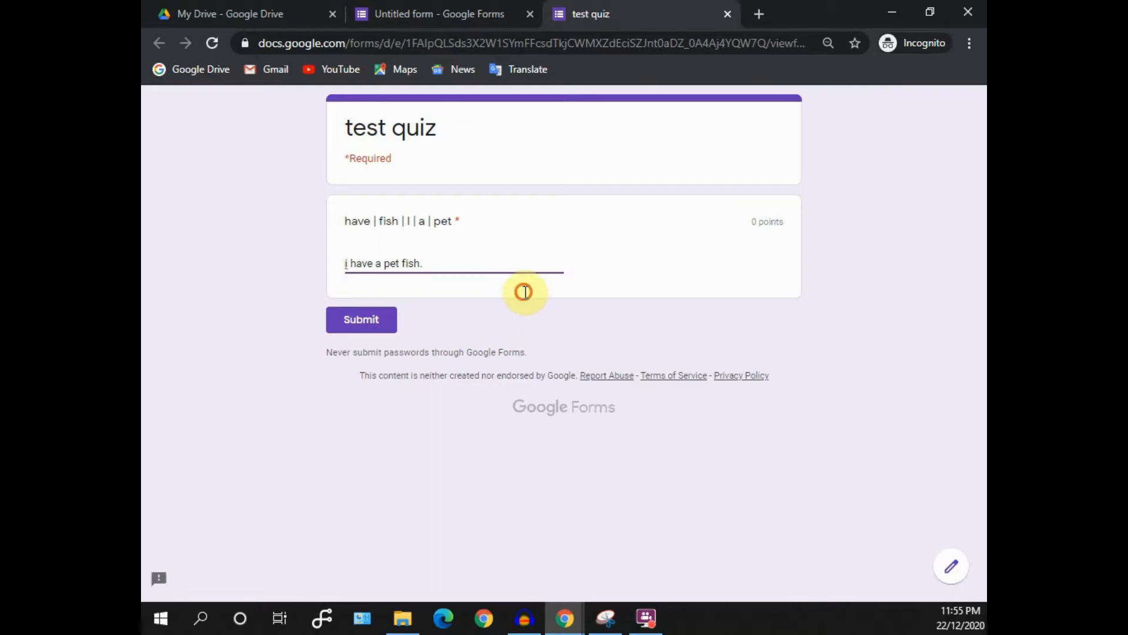
click(360, 318)
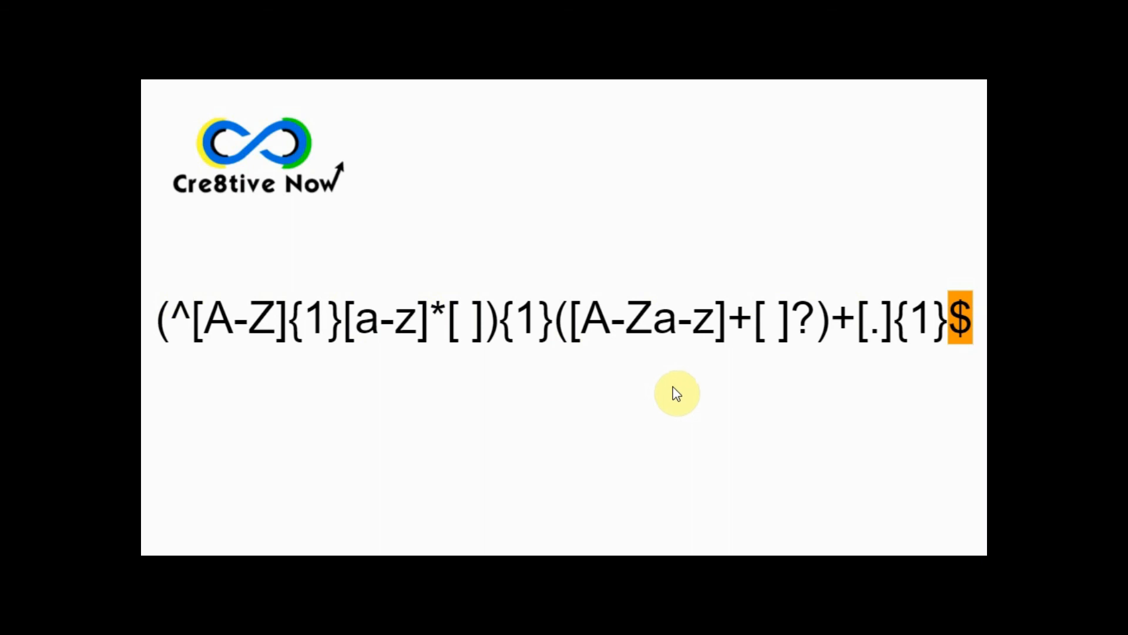
mouse_move(677, 398)
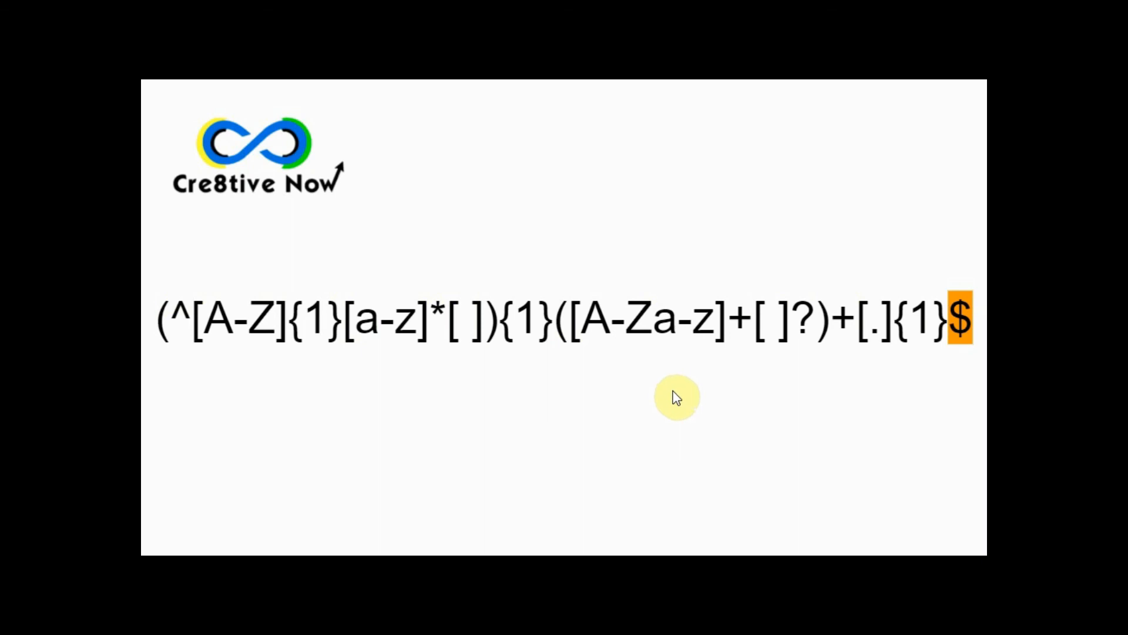